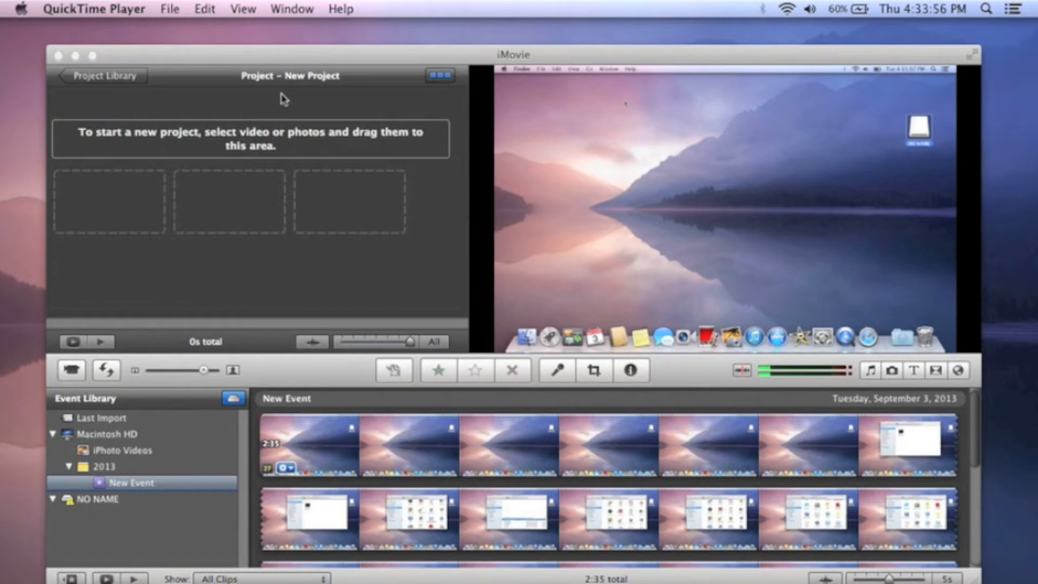
Bring the iMovie window with the empty New Project and New Event footage to the front.
left_click(219, 146)
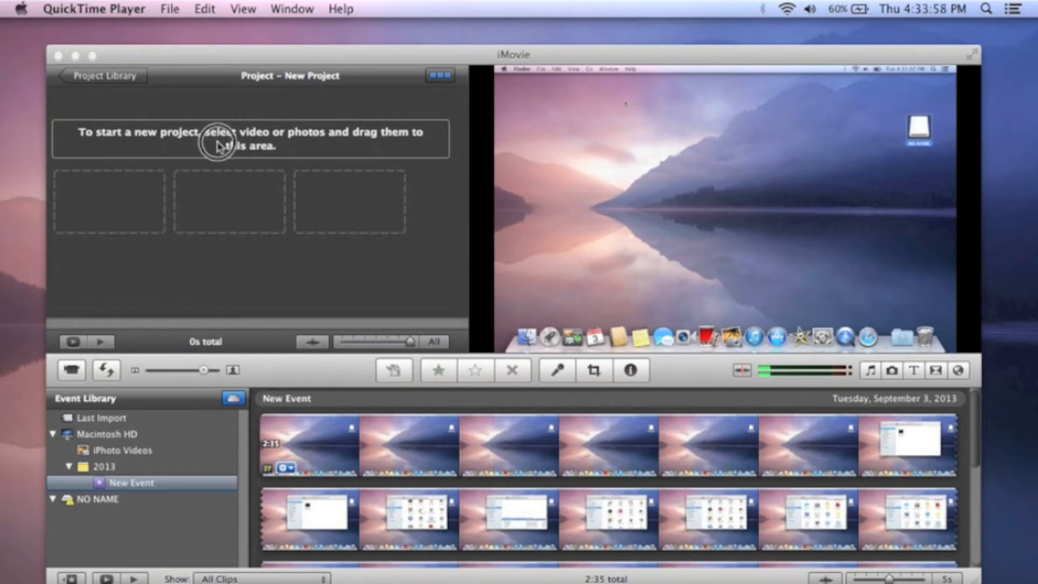
mouse_move(12, 534)
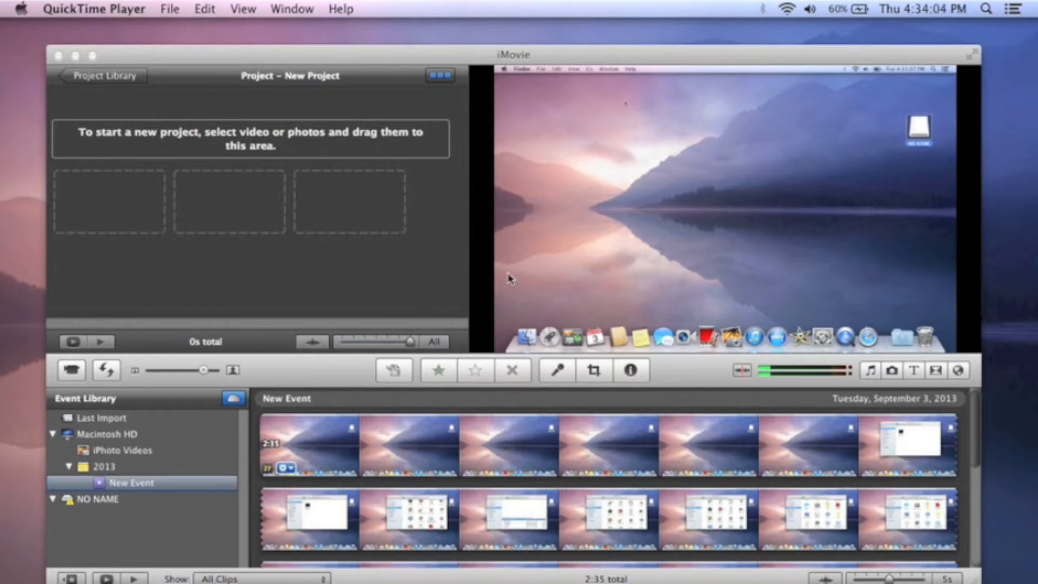
mouse_move(432, 270)
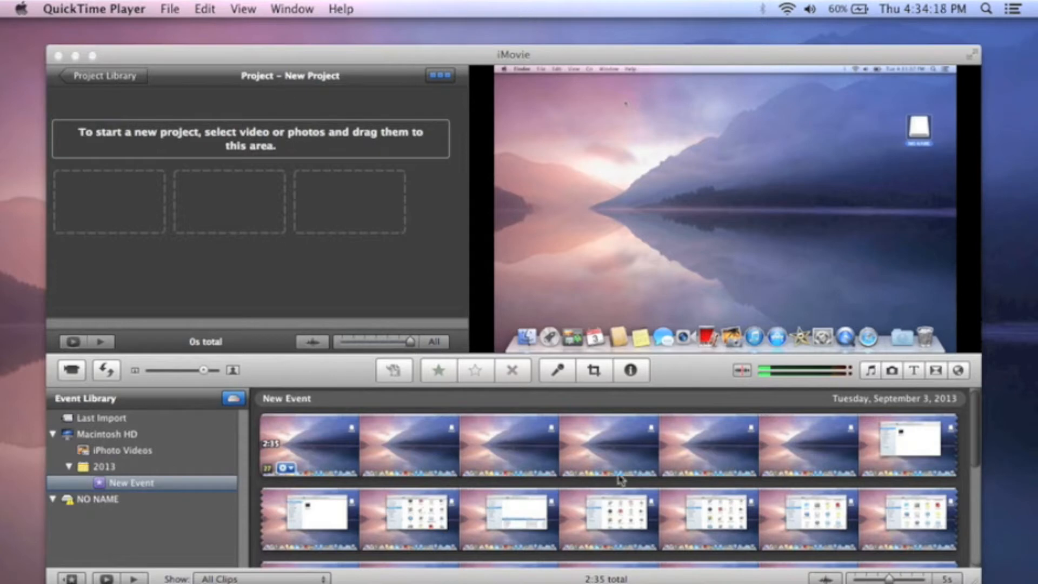
mouse_move(175, 21)
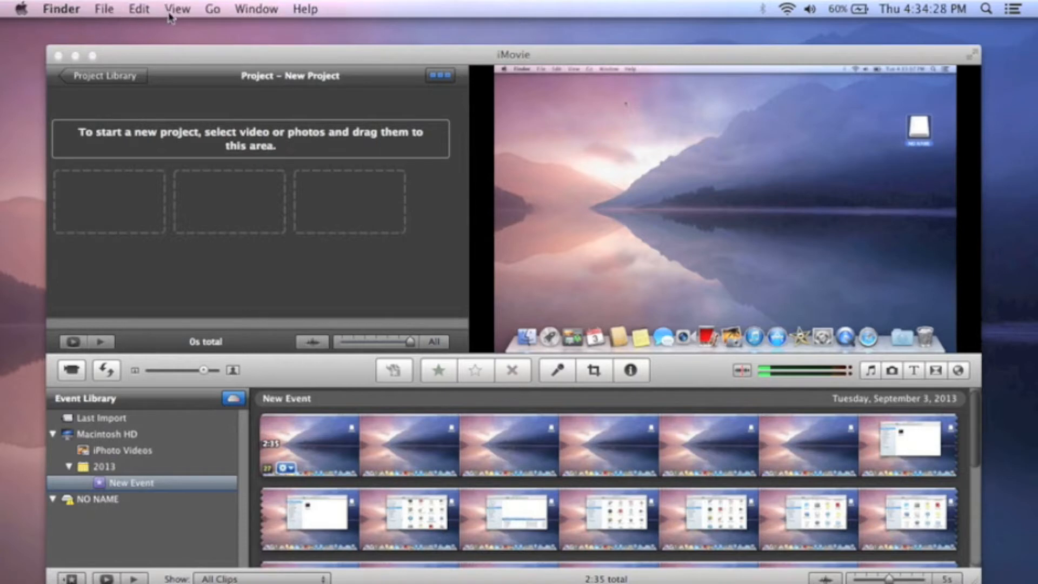
left_click(104, 9)
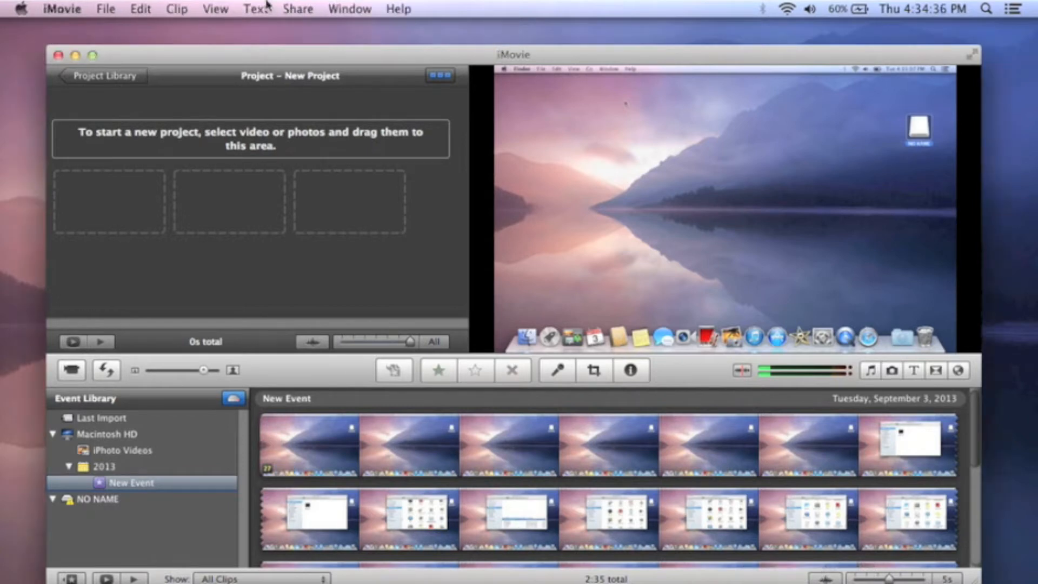
left_click(105, 9)
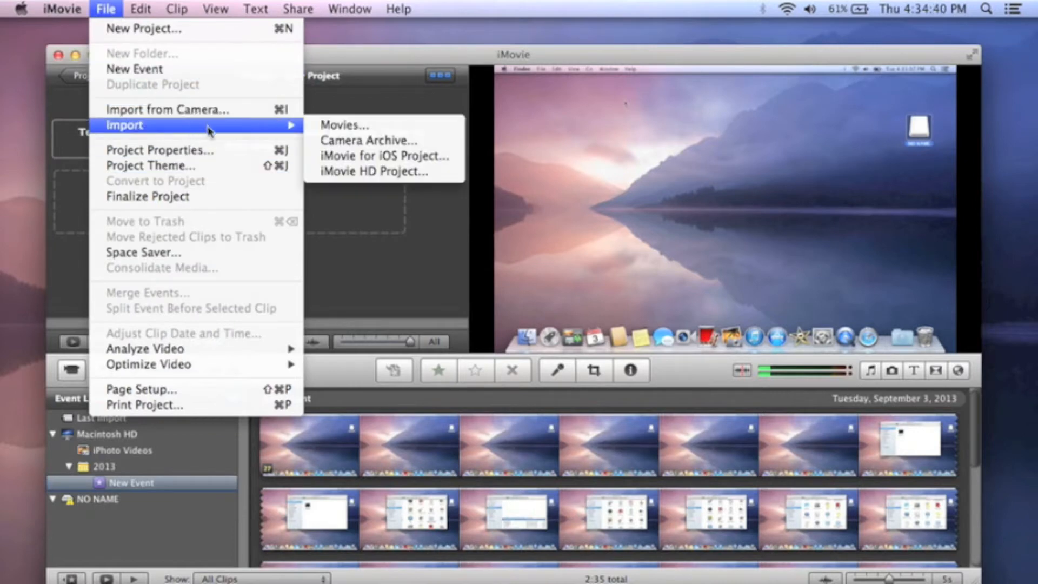
mouse_move(344, 125)
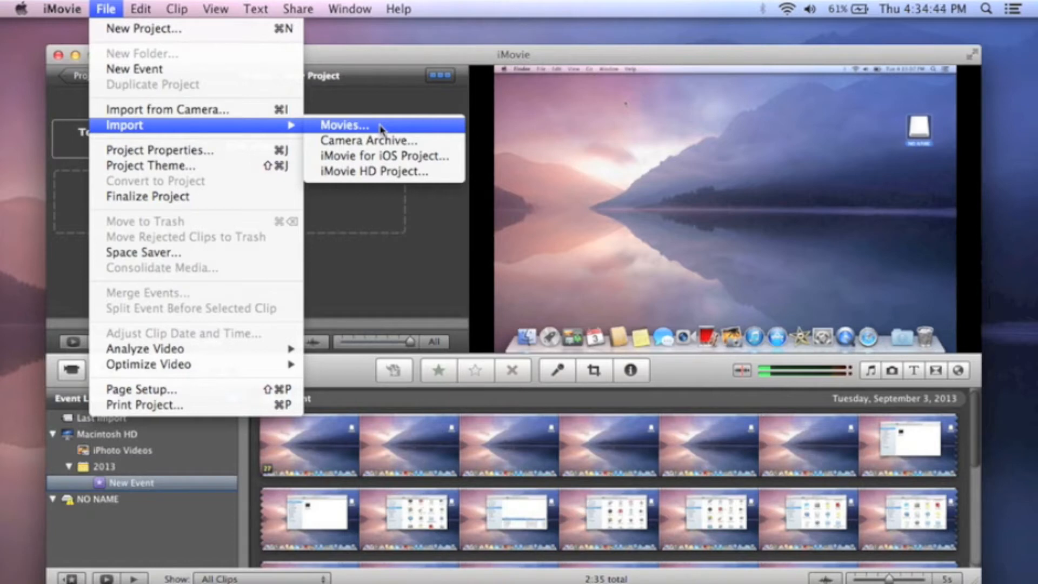
left_click(344, 125)
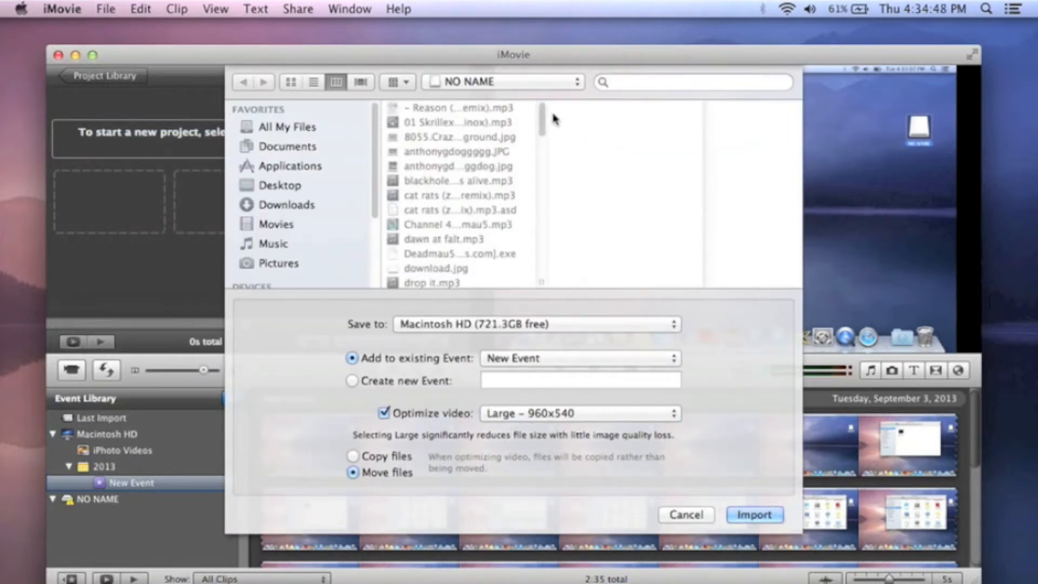
mouse_move(356, 155)
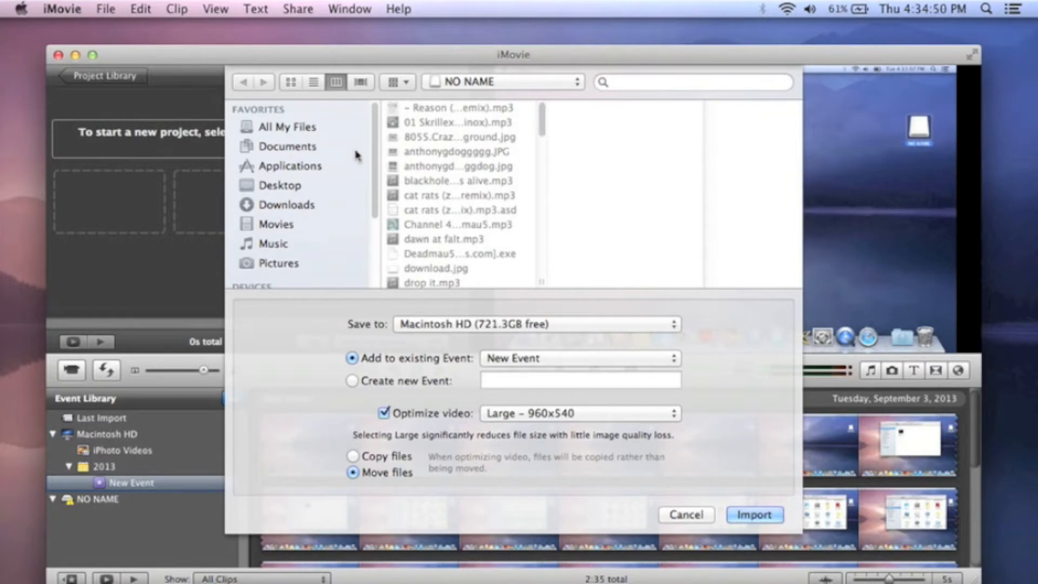
scroll("down", 3)
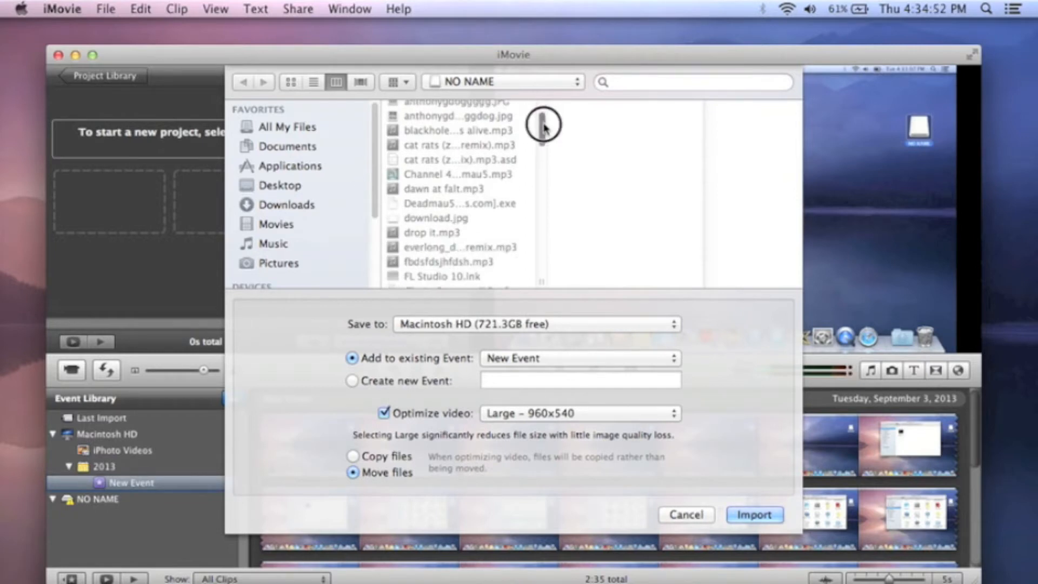
scroll("down", 3)
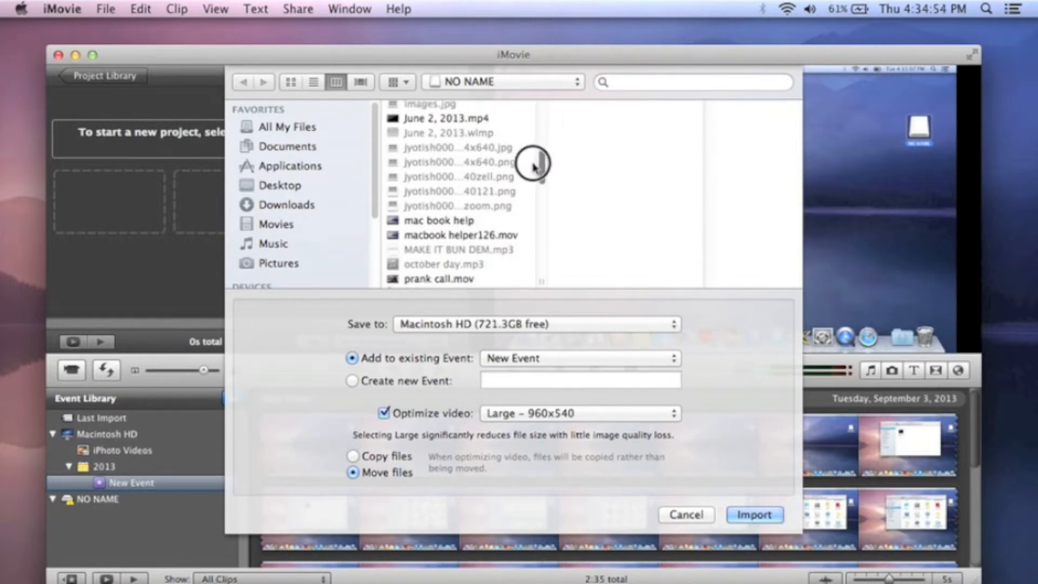
scroll("down", 3)
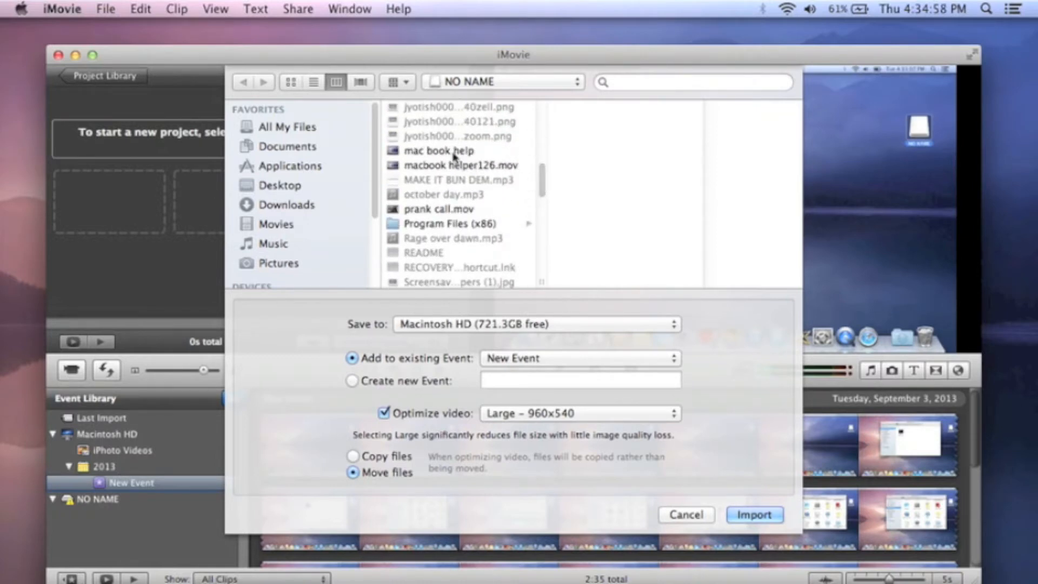
left_click(439, 150)
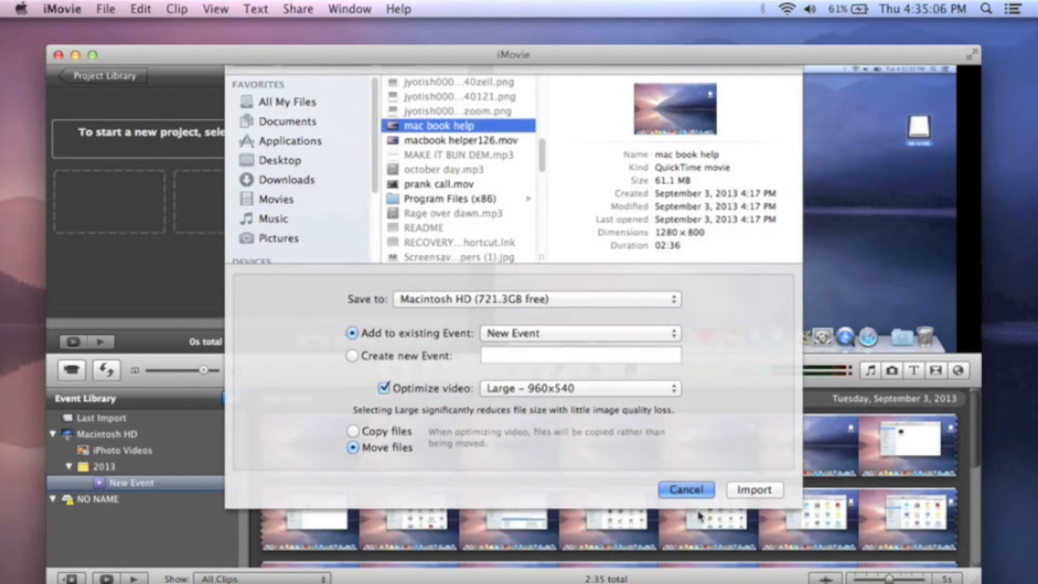
left_click(686, 491)
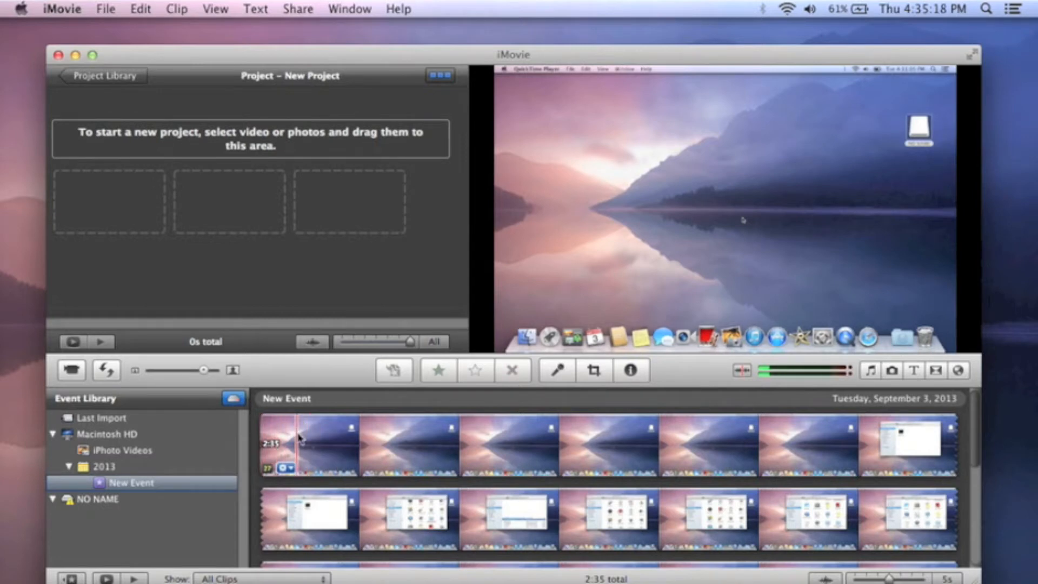
Select the whole 2:35 New Event clip and drop it into the empty project.
left_click(285, 445)
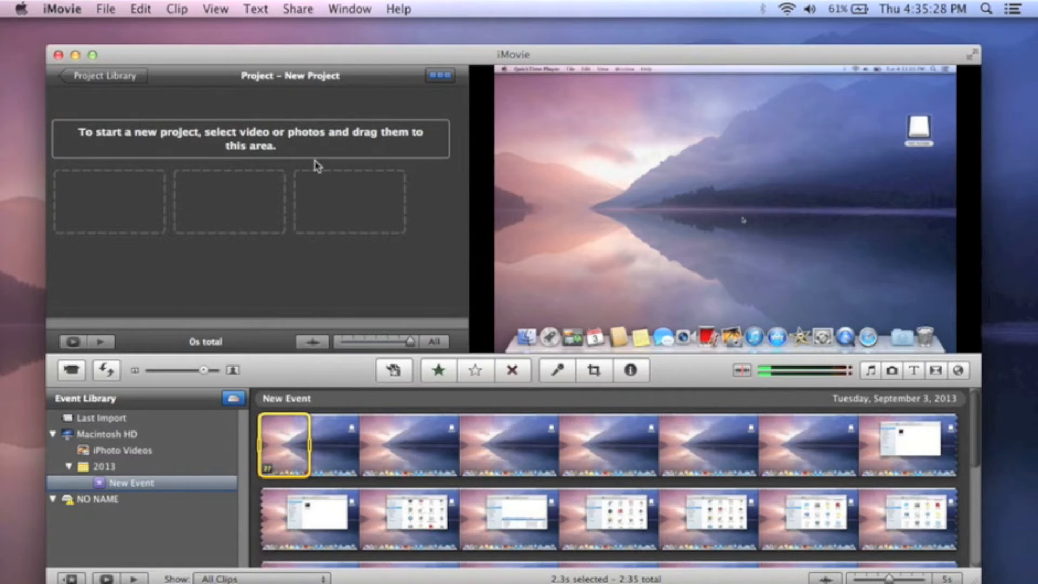
mouse_move(281, 191)
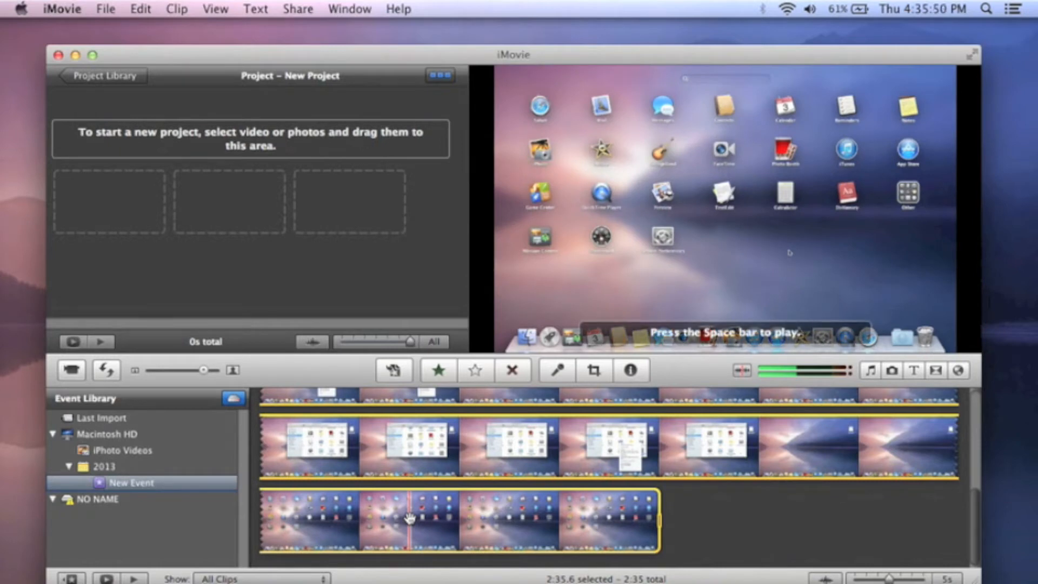
left_click(407, 518)
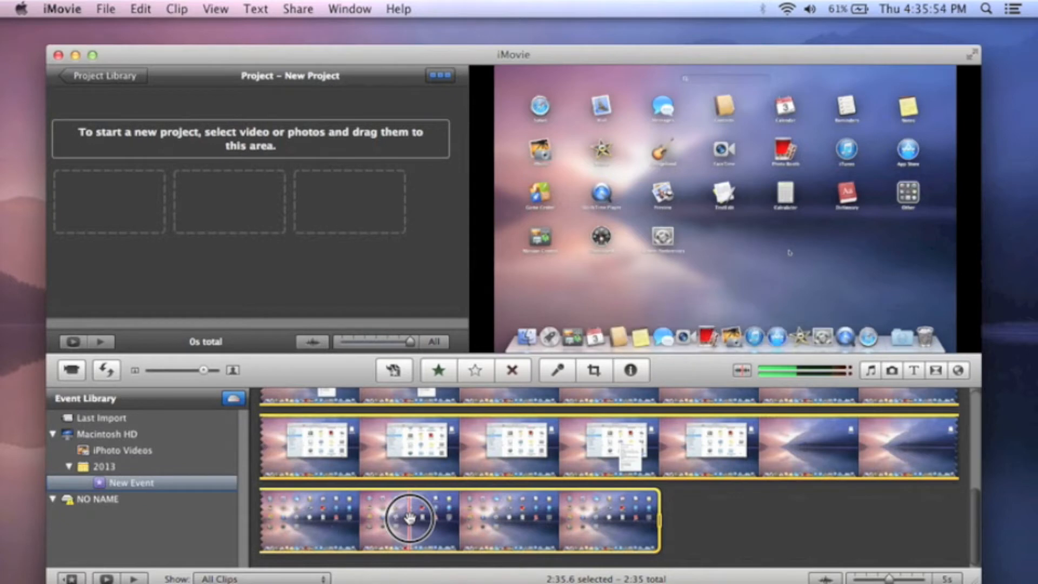
left_click_drag(409, 518, 321, 253)
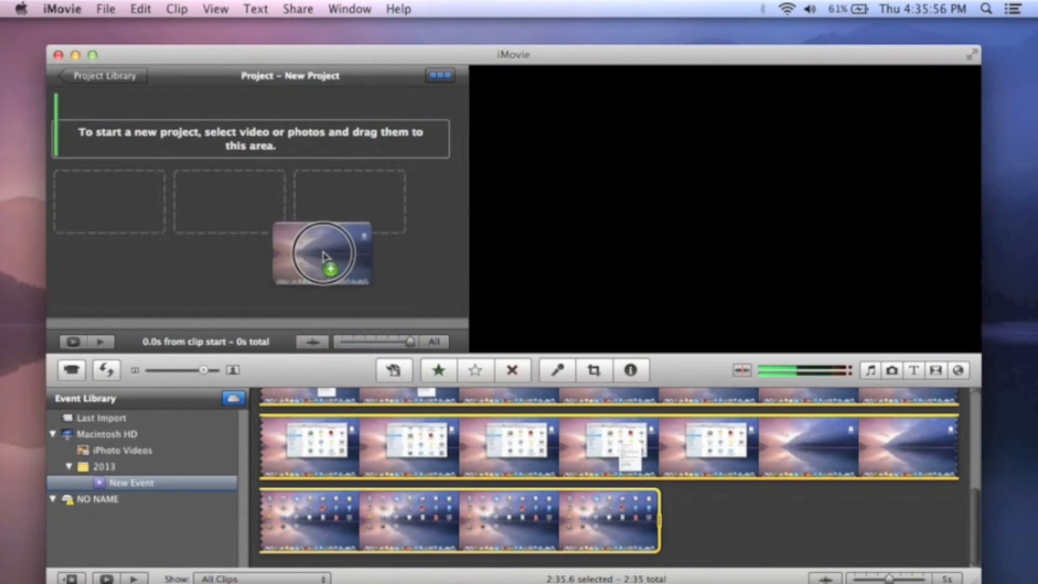
left_click_drag(321, 253, 109, 202)
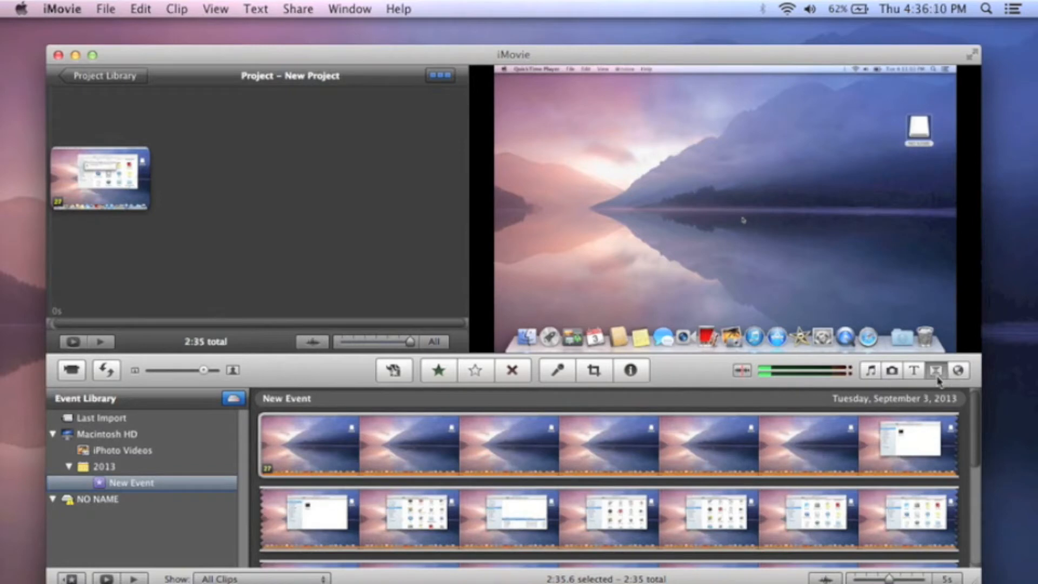
Browse the Transitions collection, then the maps, backgrounds and animatics list.
left_click(937, 369)
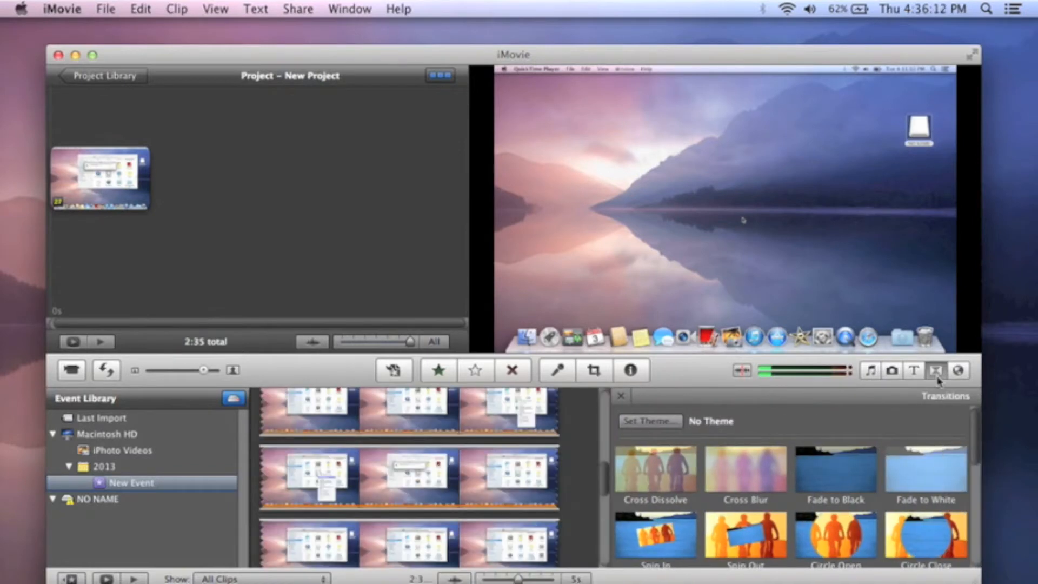
left_click(960, 370)
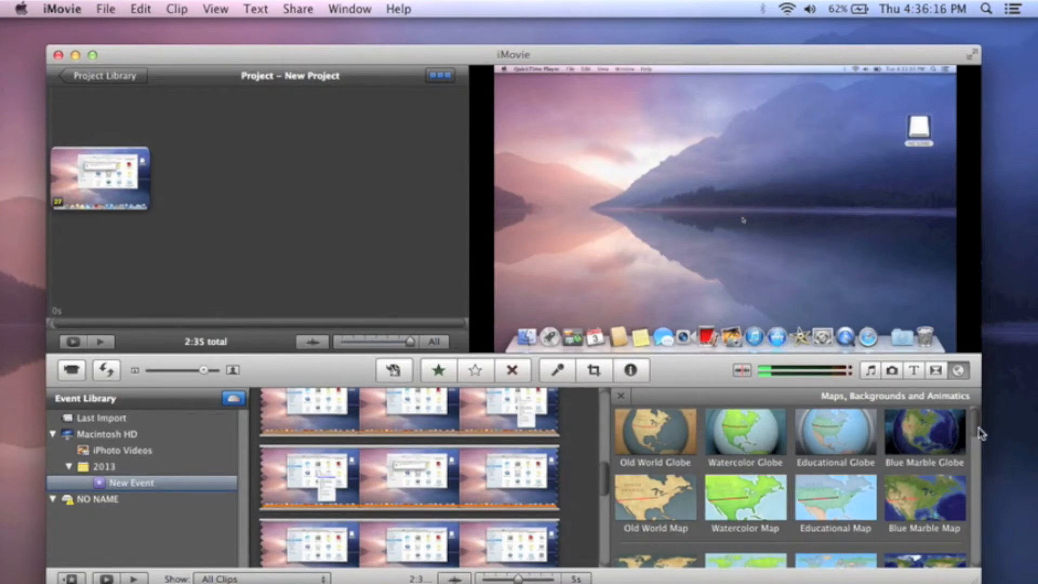
scroll("down", 3)
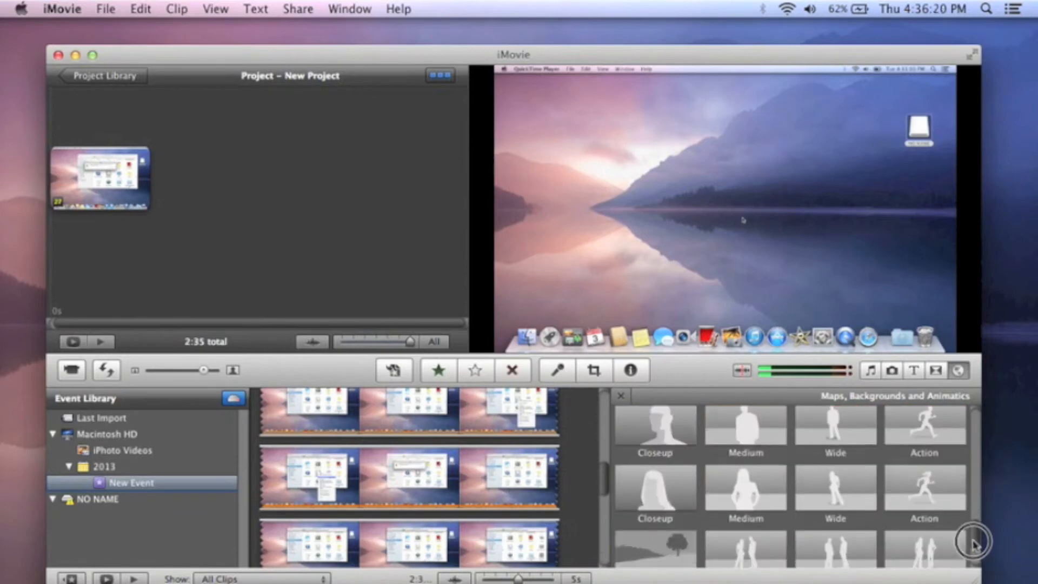
scroll("down", 3)
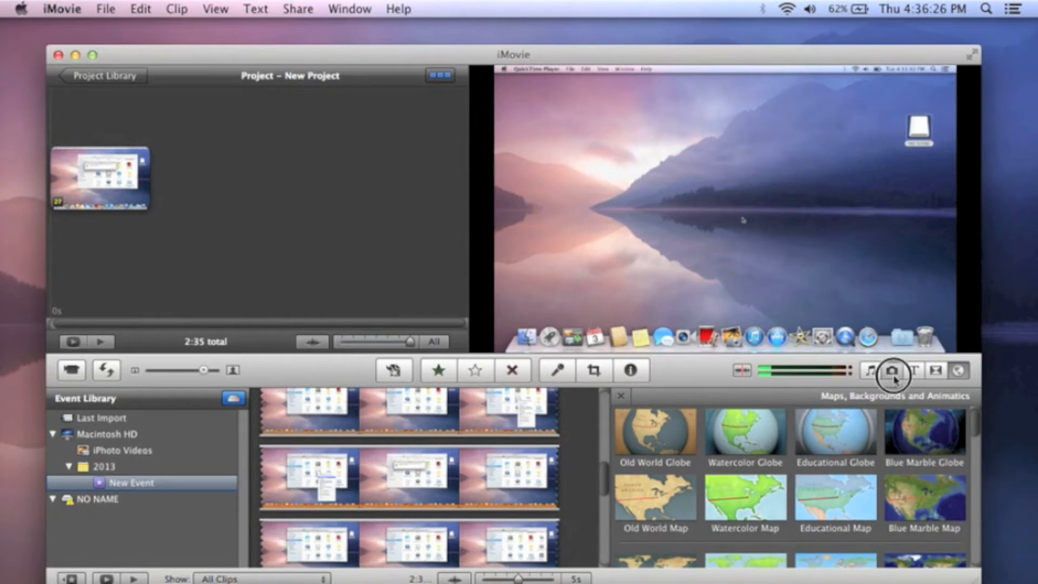
Look at the Titles and Music browsers, close the music sources list and return to Titles.
left_click(913, 371)
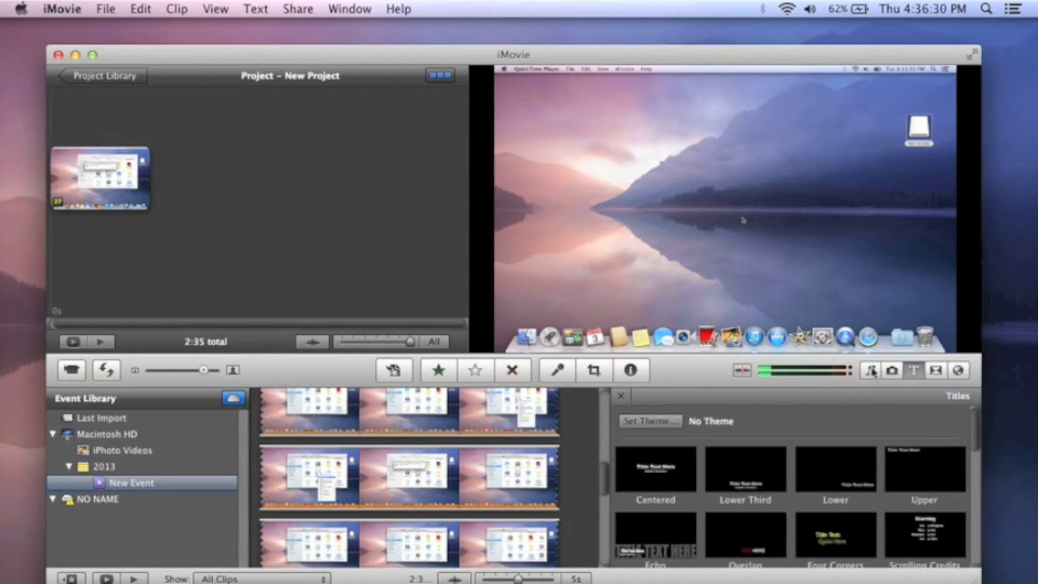
left_click(870, 370)
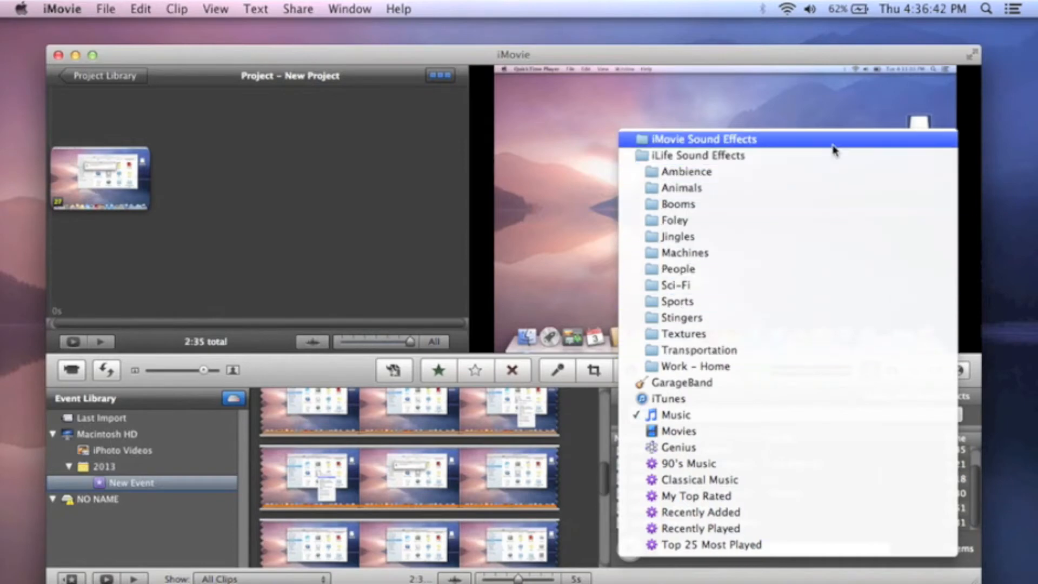
mouse_move(812, 399)
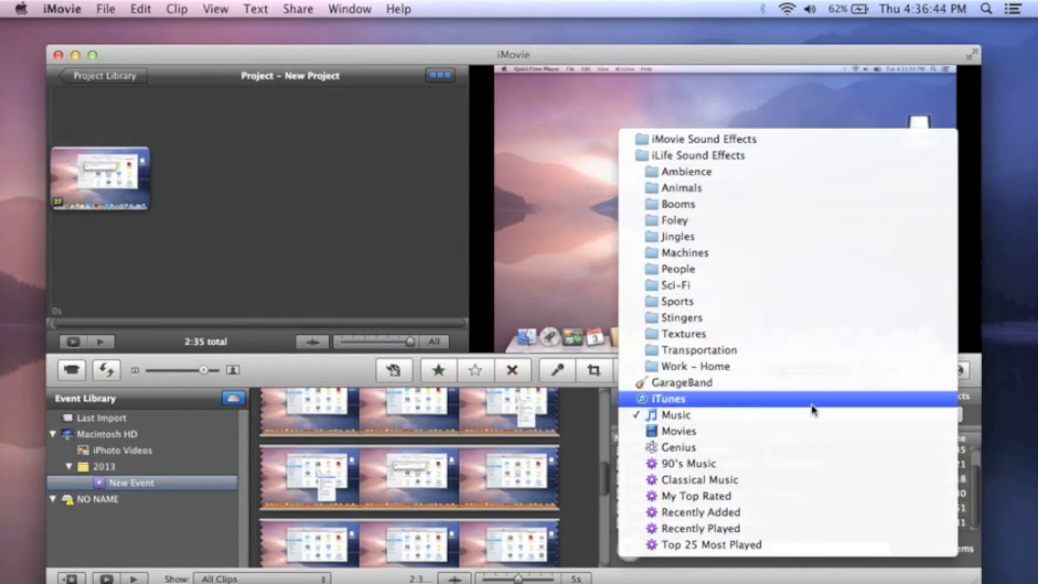
left_click(675, 414)
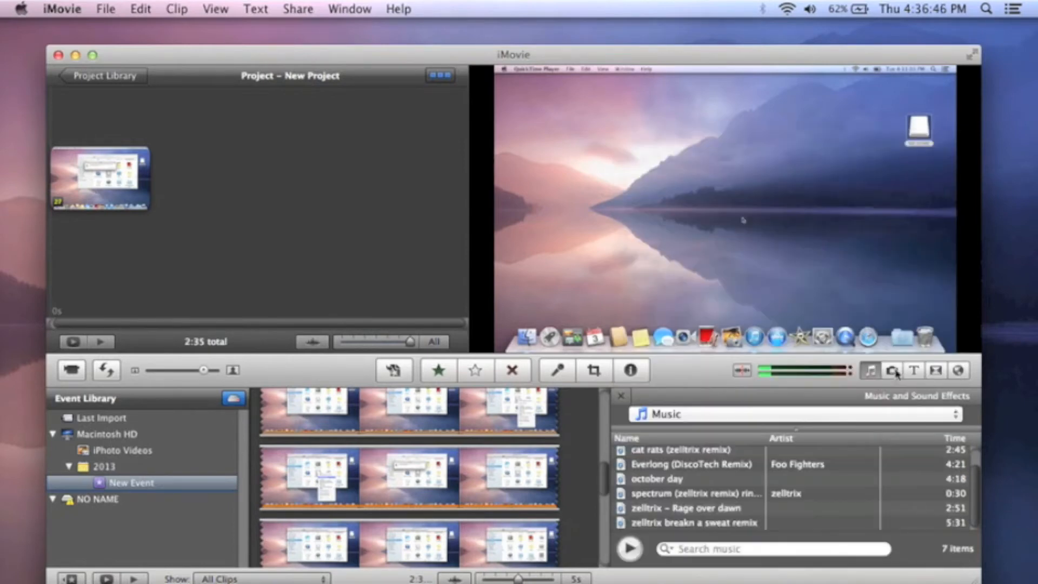
left_click(913, 370)
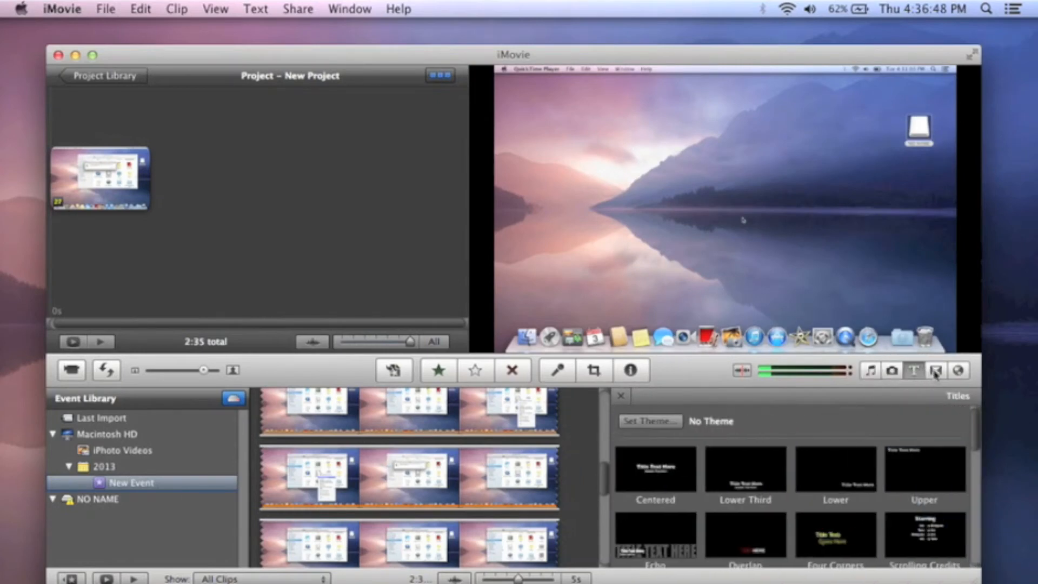
Drag the Swap transition from the Transitions browser to the start of the project clip.
left_click(934, 370)
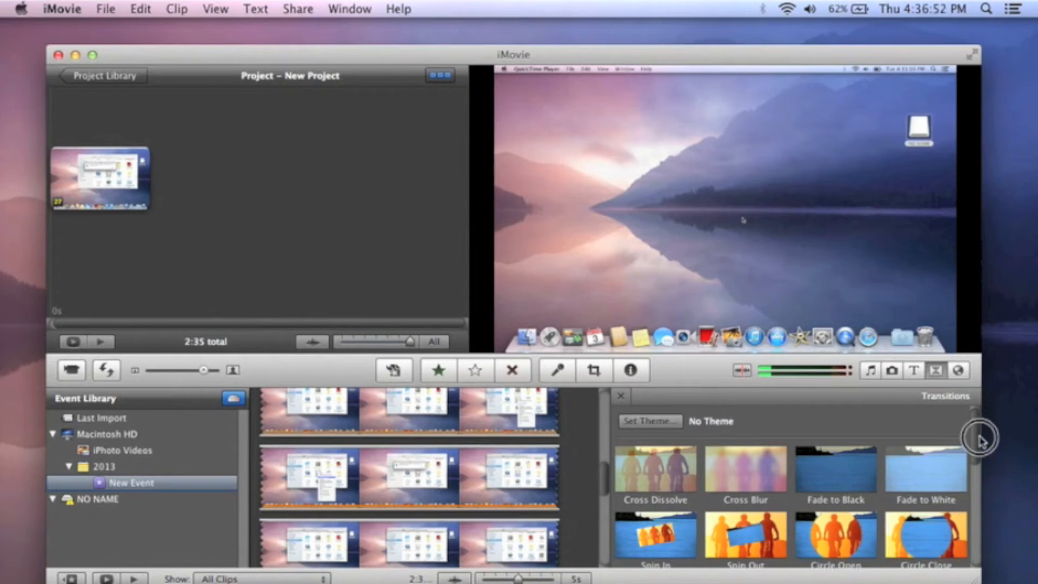
scroll("down", 3)
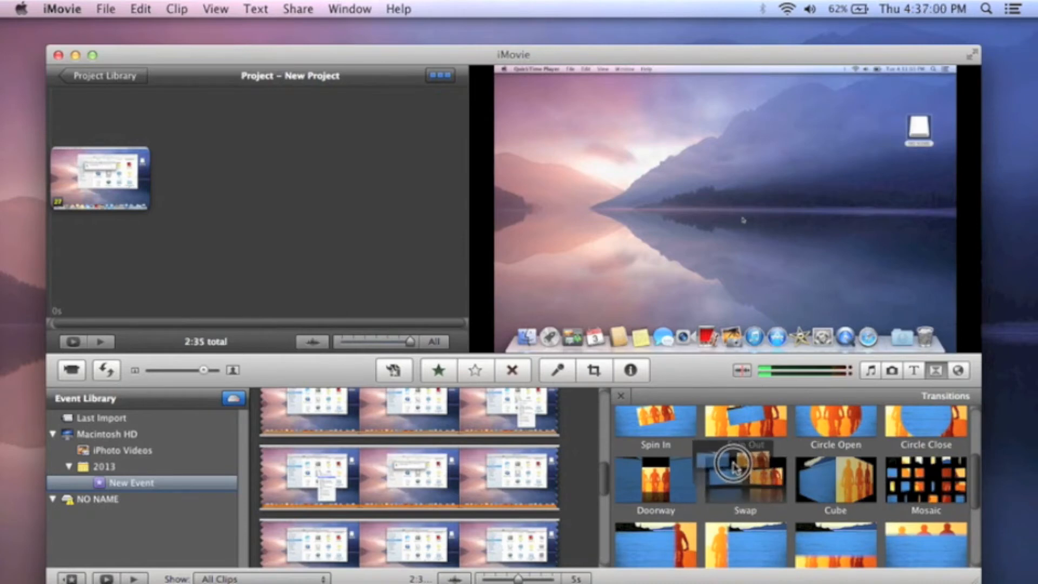
left_click_drag(744, 464, 280, 169)
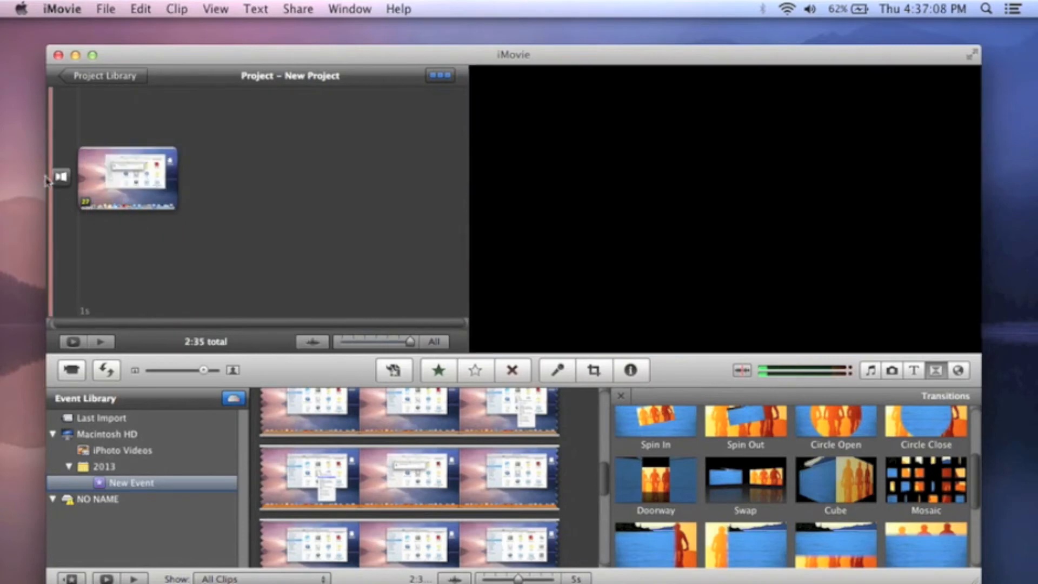
Delete the Swap transition from before the clip so it can go after it instead.
left_click(125, 179)
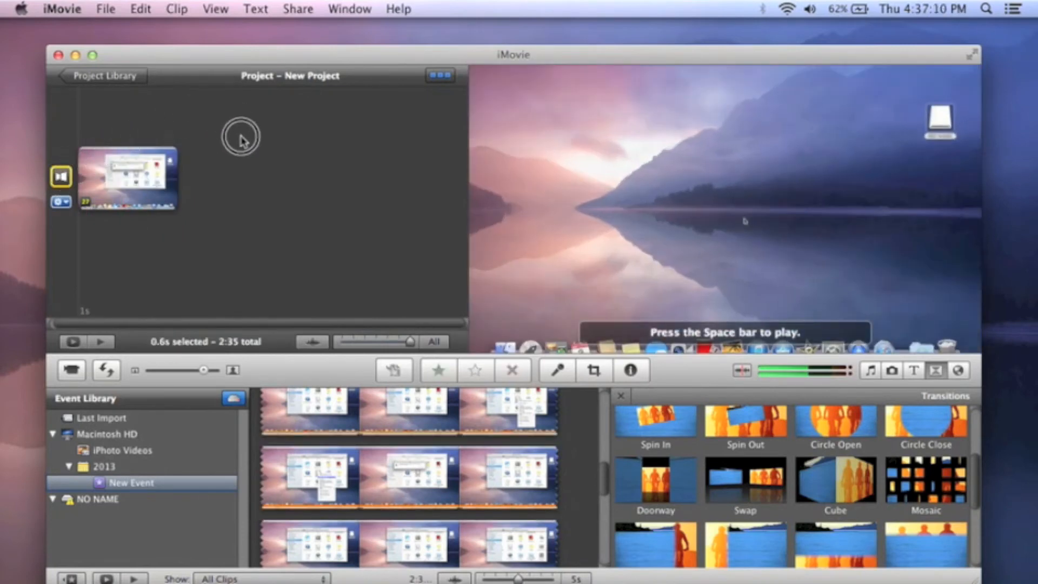
right_click(128, 177)
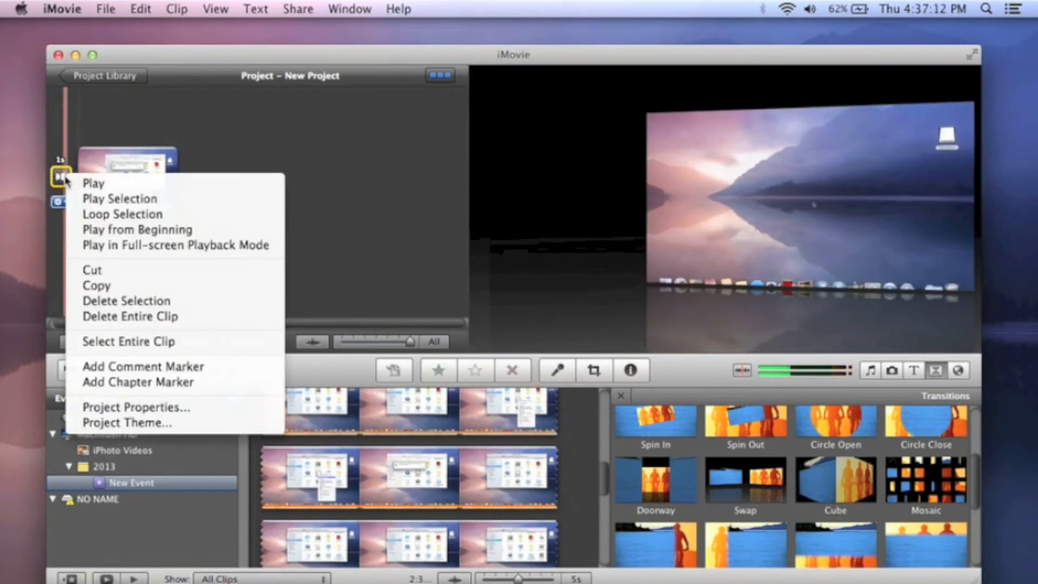
mouse_move(125, 300)
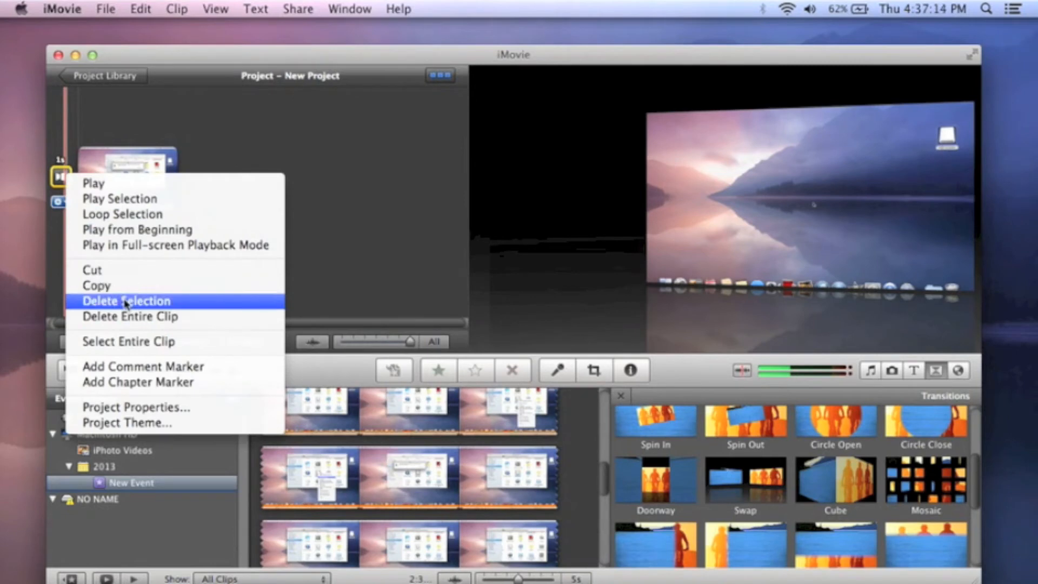
left_click(125, 301)
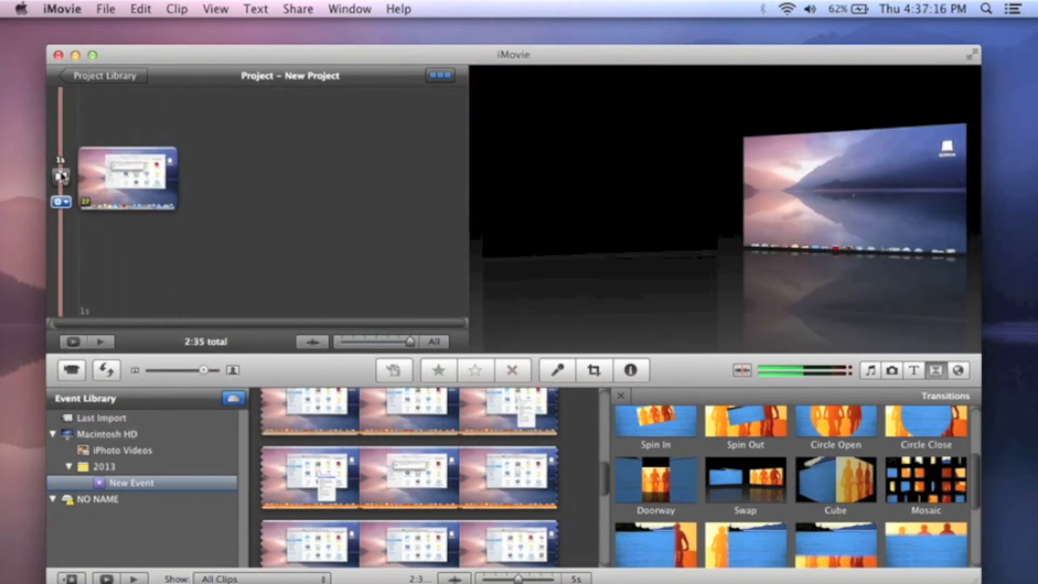
left_click(61, 177)
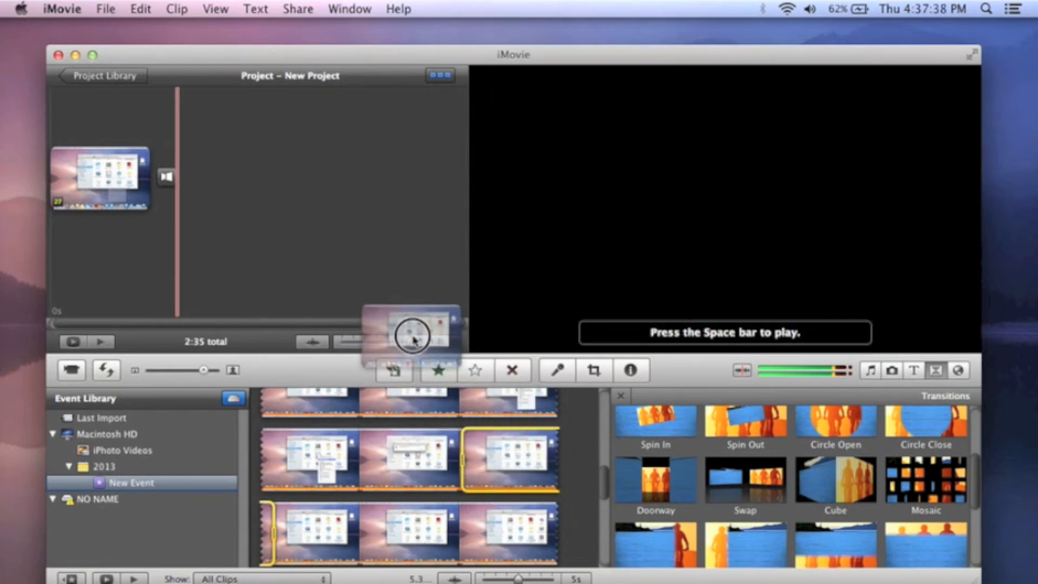
Drop a second event clip after the Swap transition and bring up the first clip's actions.
left_click_drag(411, 334, 245, 178)
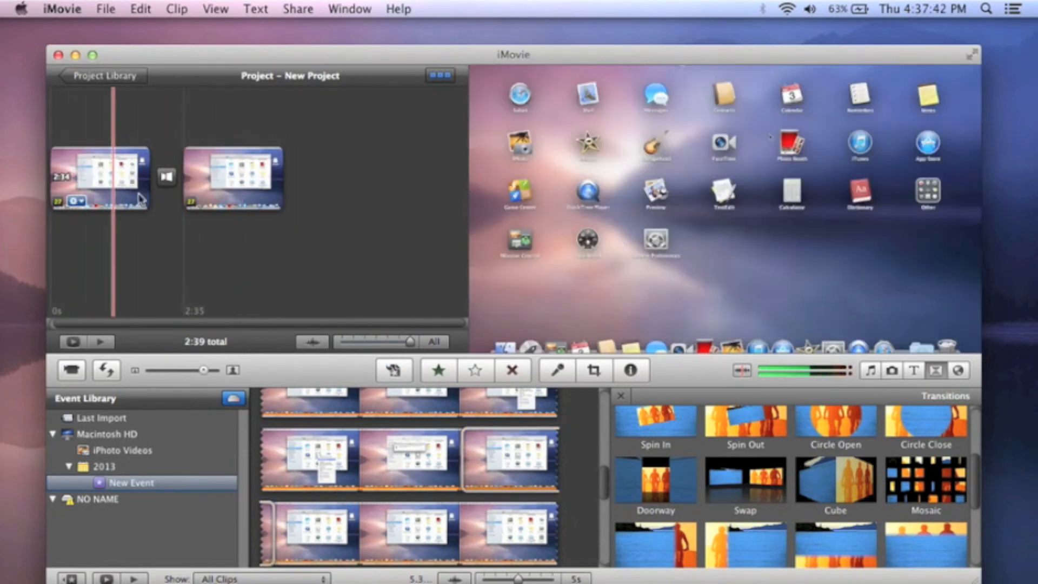
left_click(99, 177)
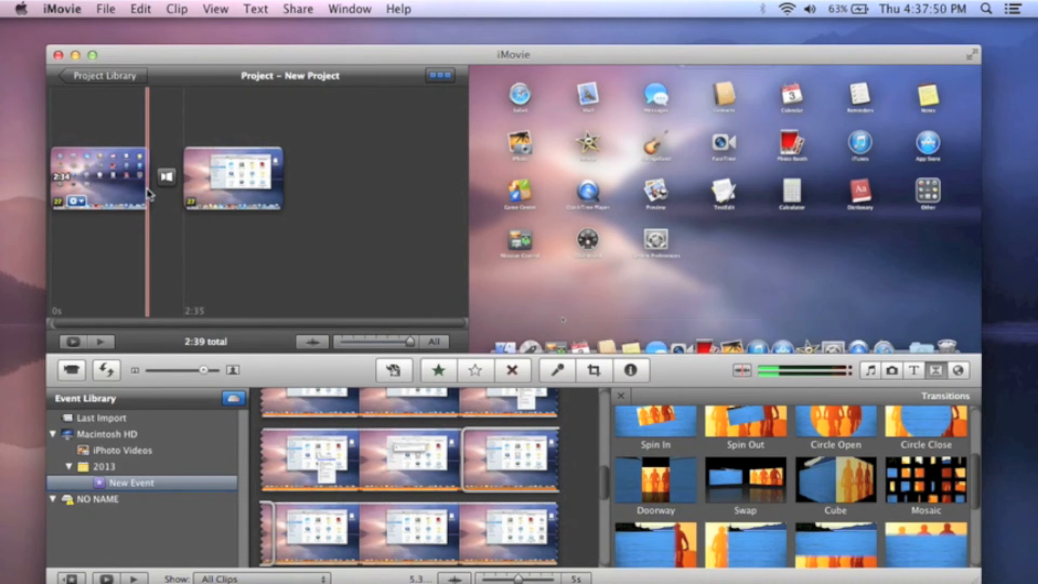
right_click(98, 178)
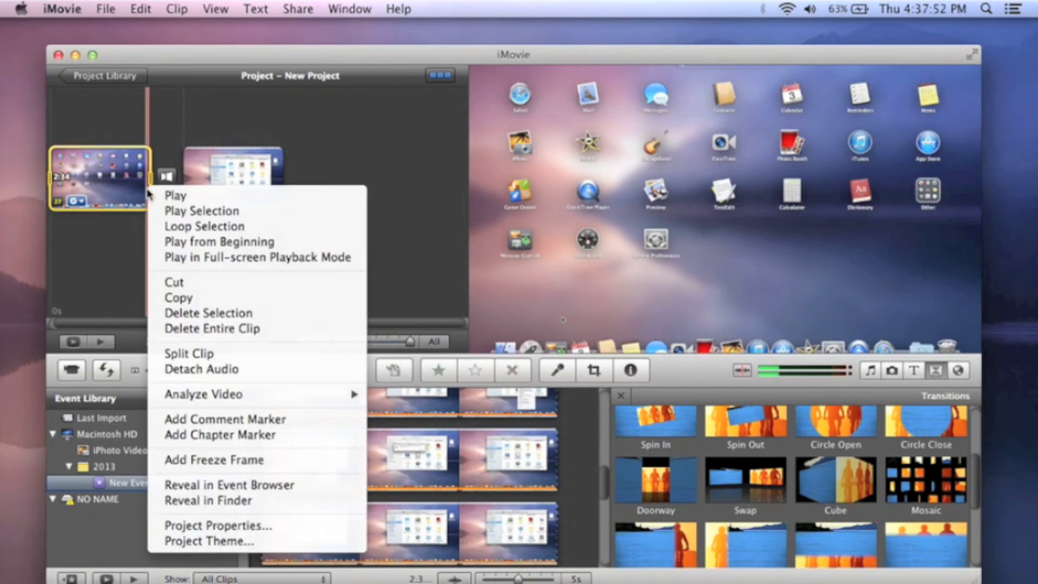
mouse_move(188, 195)
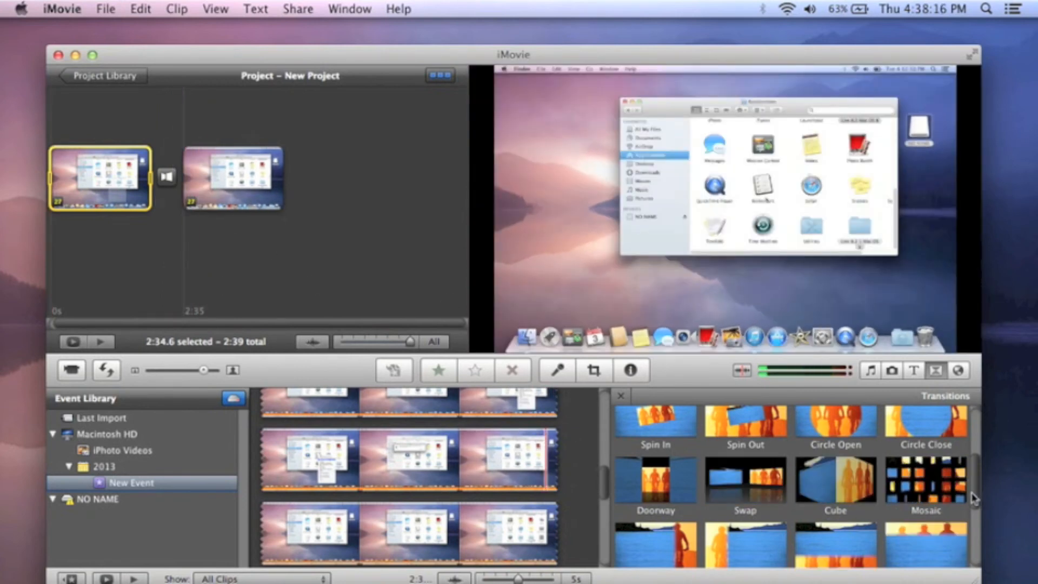
mouse_move(835, 481)
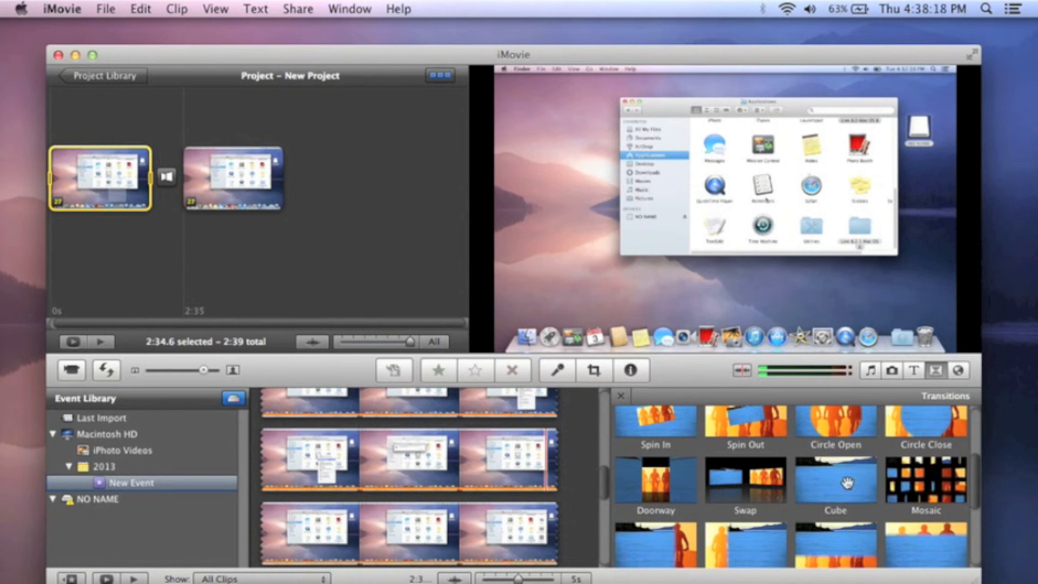
mouse_move(851, 489)
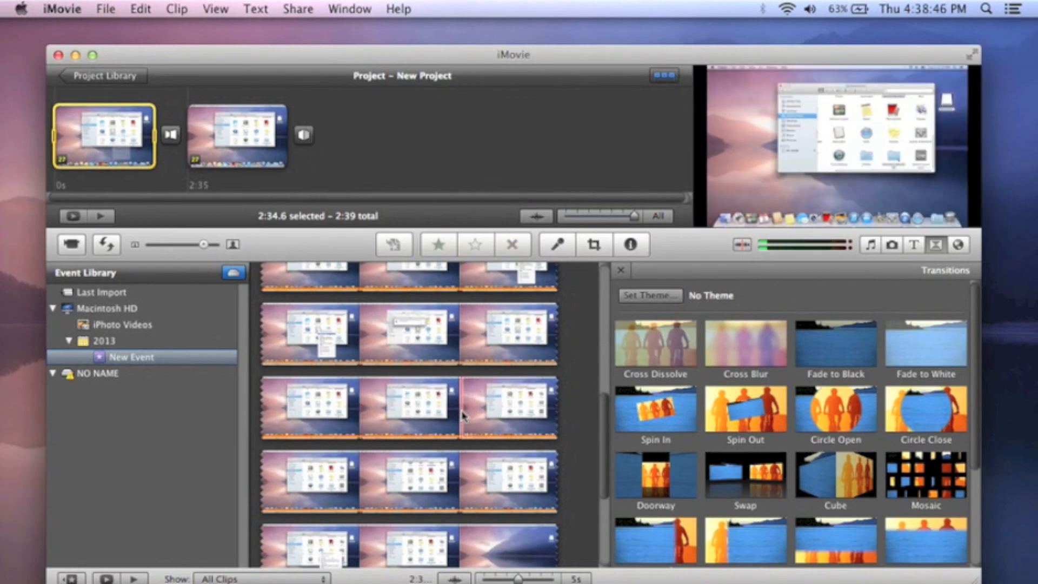
Place a third clip after the Cube transition and play the project from the second clip.
left_click(508, 409)
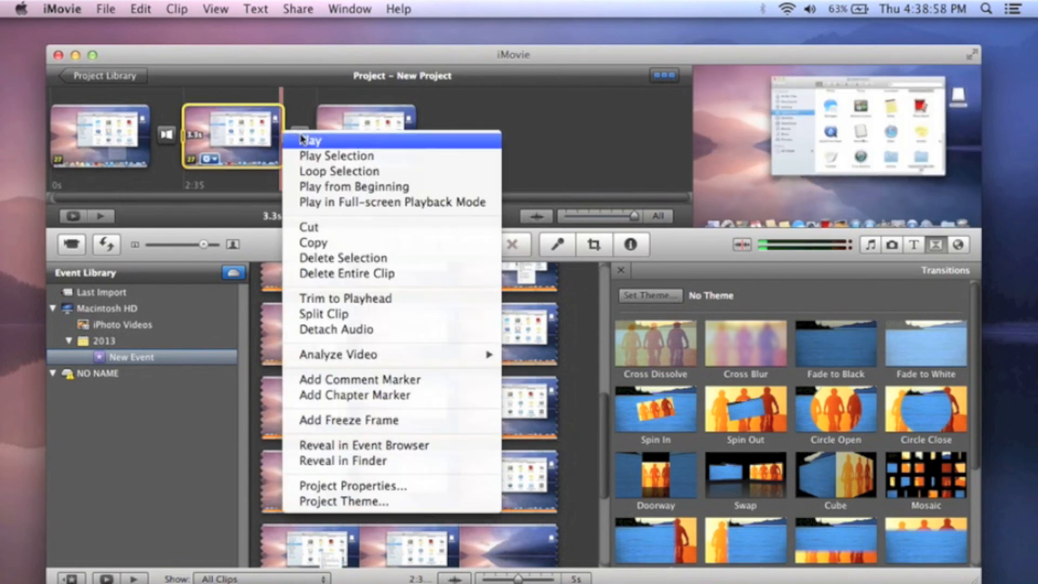
mouse_move(341, 146)
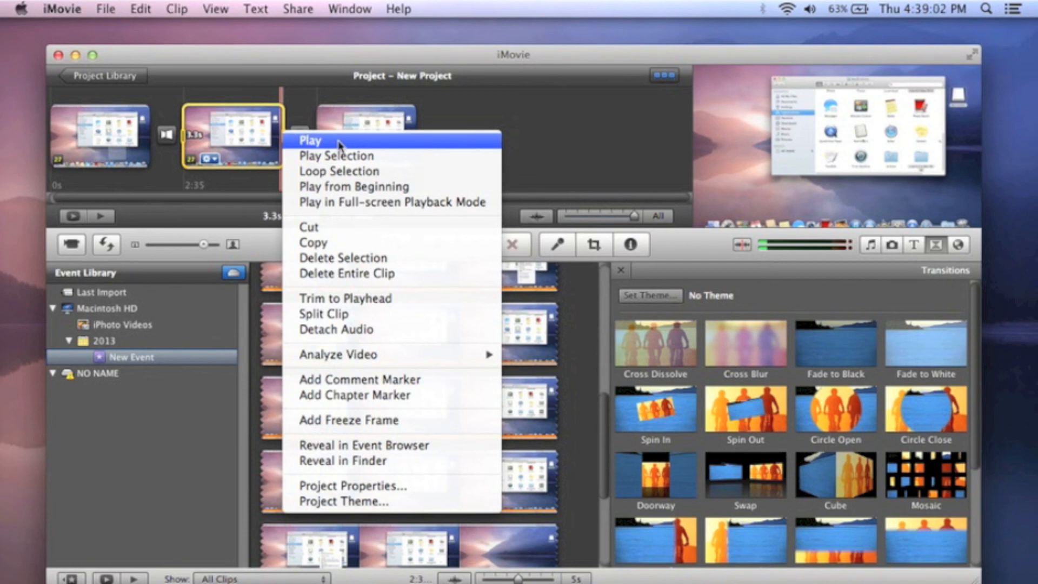
mouse_move(258, 140)
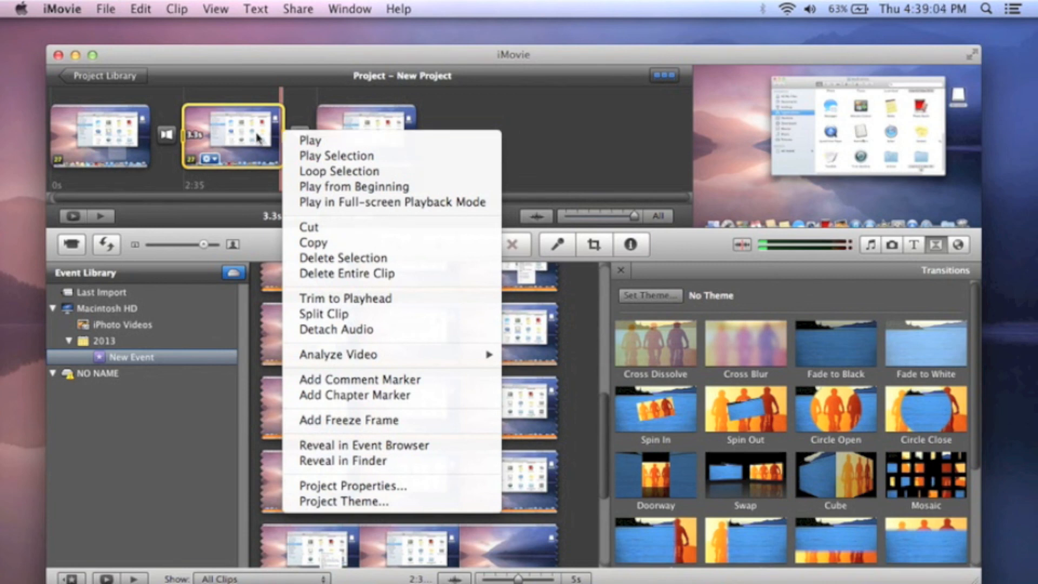
mouse_move(343, 257)
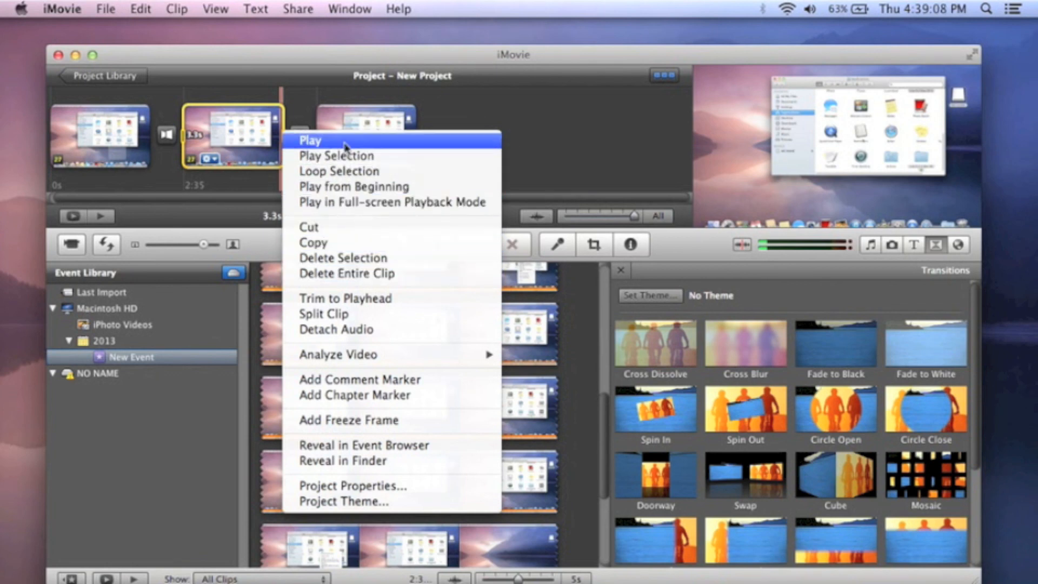
left_click(311, 140)
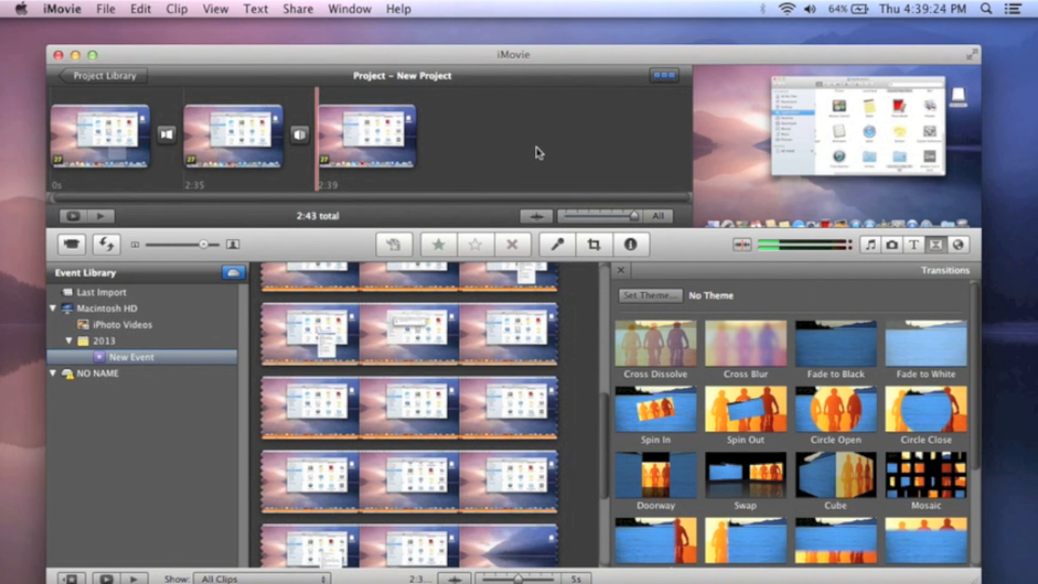
mouse_move(530, 86)
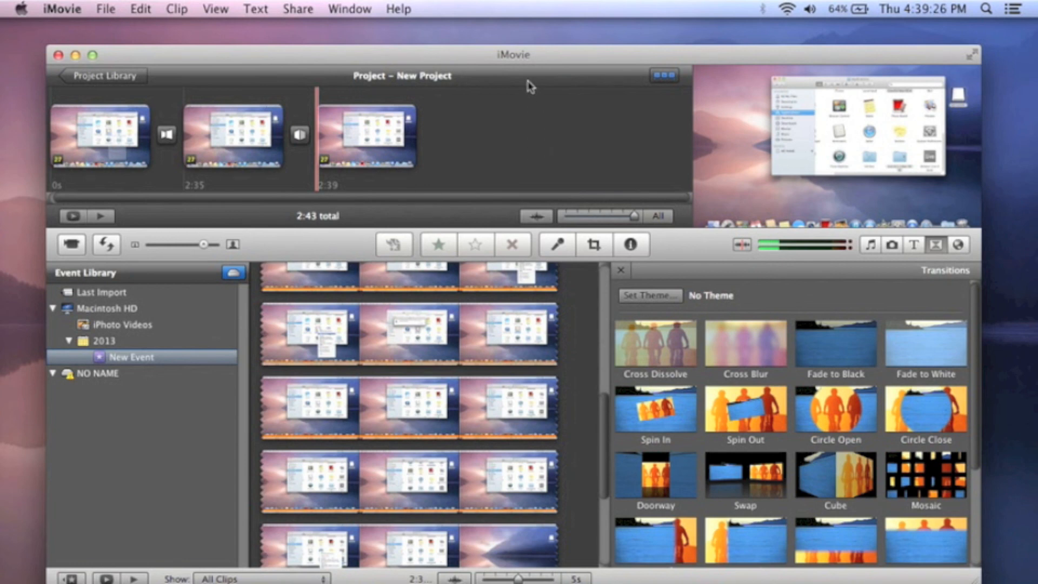